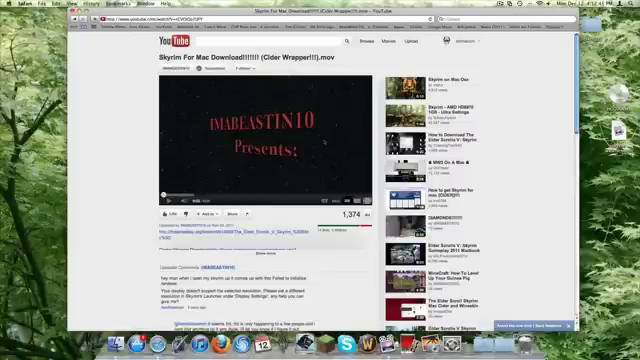
Browse the Skyrim wrapper folder and bring up the launcher's screen-resolution list
{"action": "scroll", "scroll_direction": "down", "scroll_amount": 3}
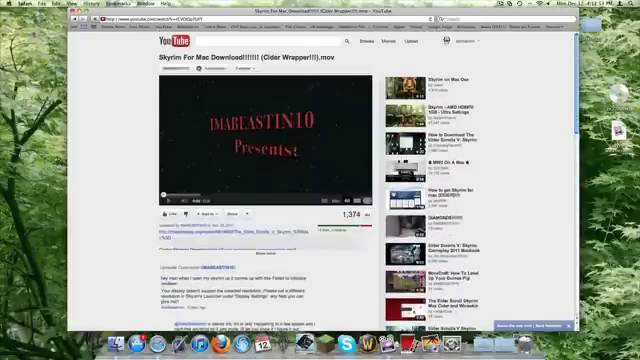
{"action": "scroll", "scroll_direction": "down", "scroll_amount": 3}
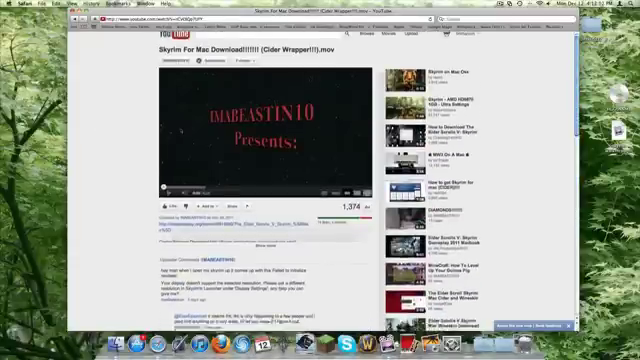
{"action": "scroll", "scroll_direction": "down", "scroll_amount": 3}
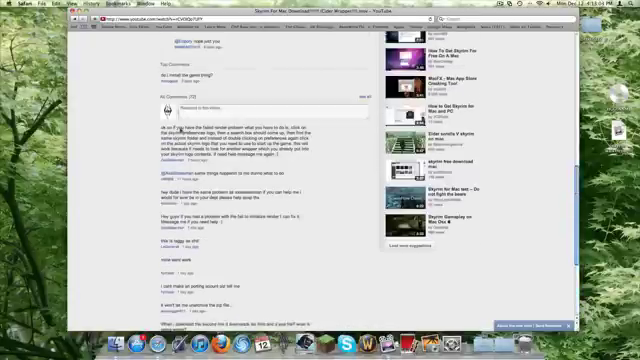
{"action": "scroll", "scroll_direction": "up", "scroll_amount": 3}
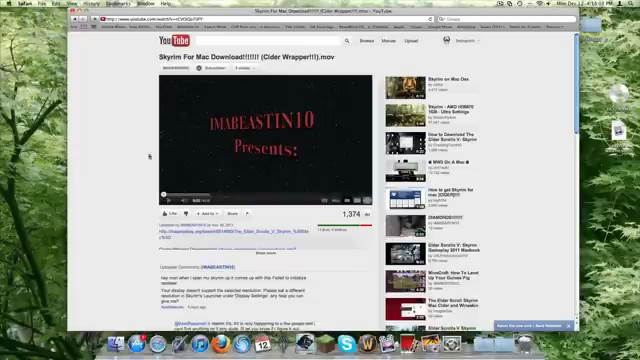
{"action": "mouse_move", "coordinate": [88, 124]}
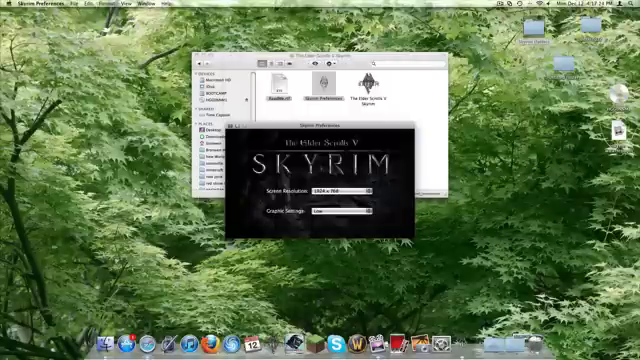
{"action": "left_click", "coordinate": [350, 184]}
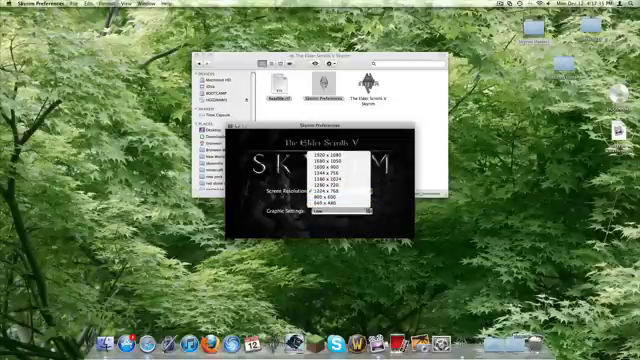
Choose a display resolution and launch Skyrim, reaching its loading screen
{"action": "left_click", "coordinate": [324, 184]}
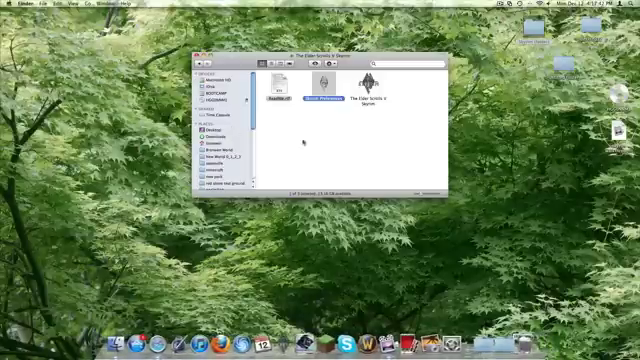
{"action": "left_click", "coordinate": [316, 88]}
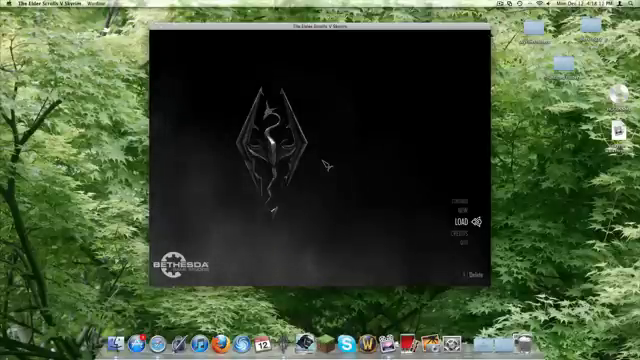
Load a saved game from the main menu's Load list
{"action": "left_click", "coordinate": [454, 214]}
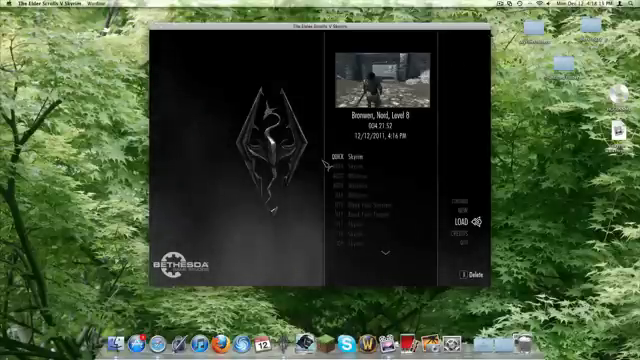
{"action": "left_click", "coordinate": [468, 216]}
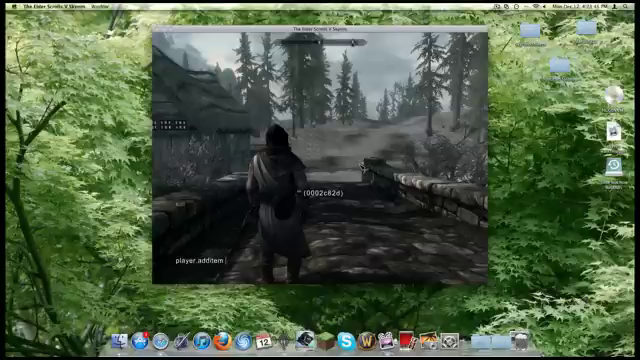
{"action": "type", "text": "0000000"}
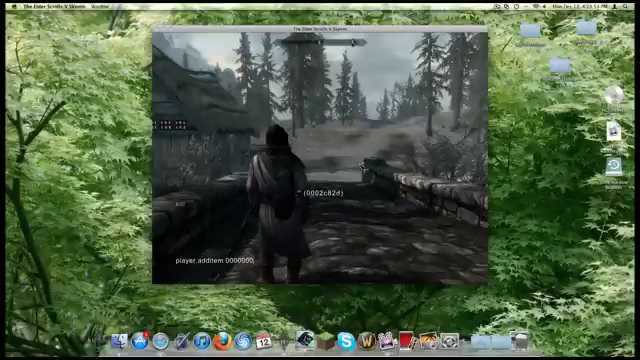
{"action": "type", "text": "7"}
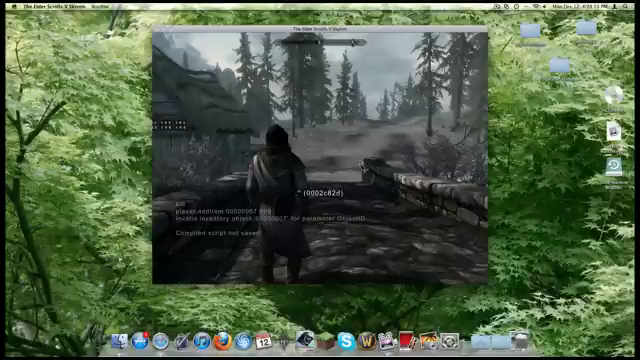
{"action": "type", "text": "player additem 00000007 999"}
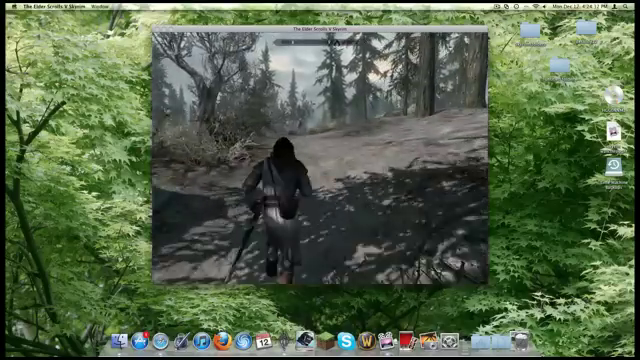
Run the character forward along the forest trail toward the river valley
{"action": "key", "text": "w"}
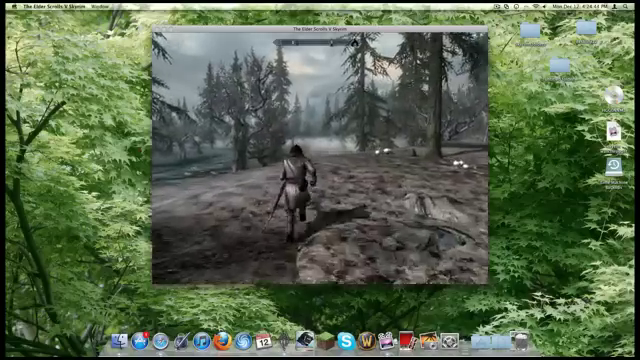
{"action": "key", "text": "w"}
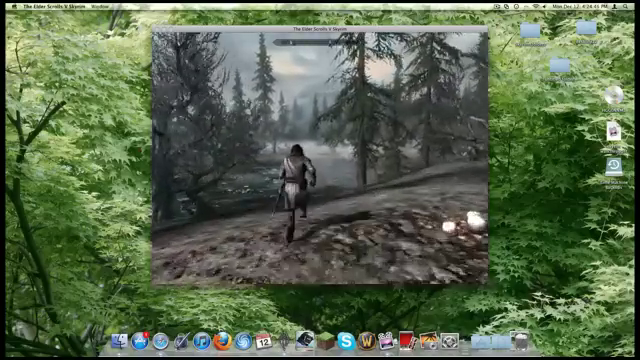